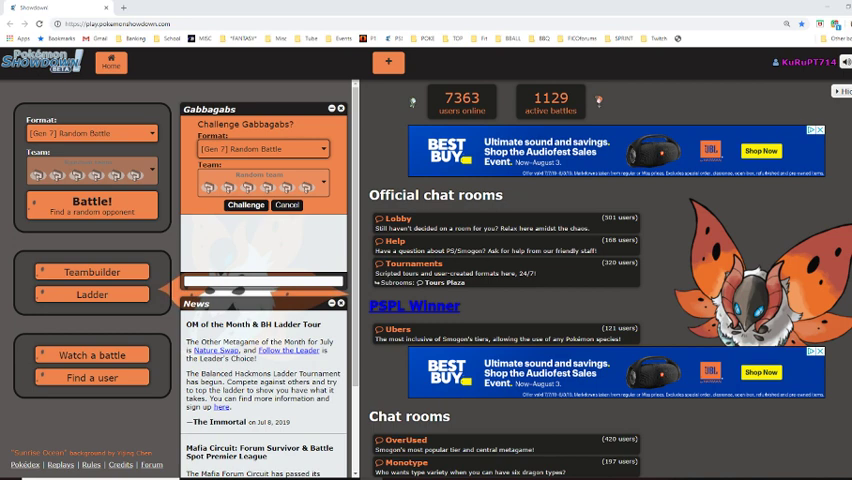
pyautogui.moveTo(243, 273)
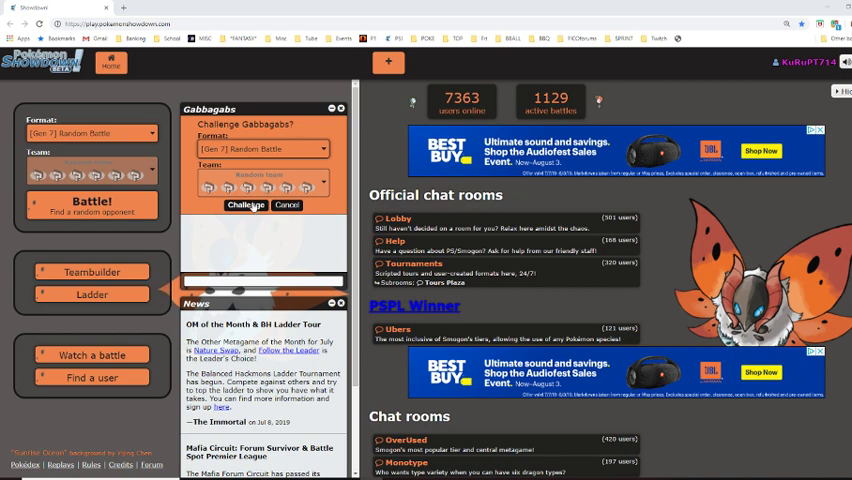
# Step: Challenge Gabbagabs to a Gen 7 Random Battle, then swap Abomasnow for Rapidash on turn 4
pyautogui.click(244, 206)
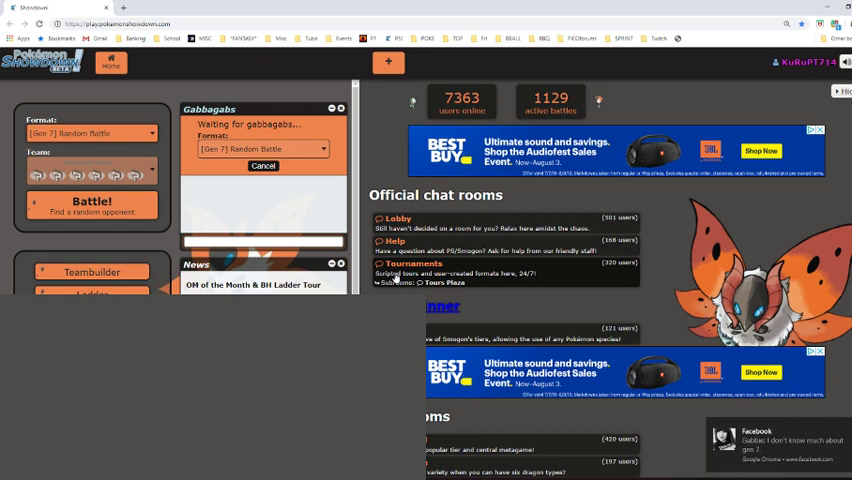
pyautogui.click(261, 241)
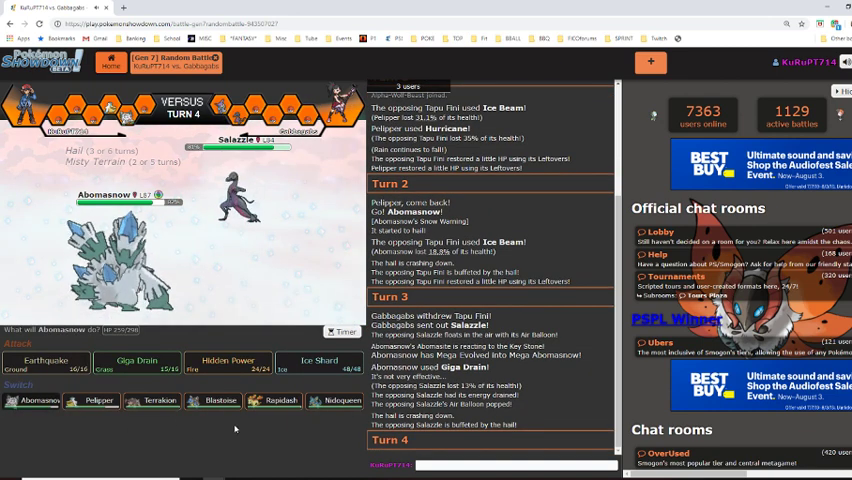
pyautogui.click(274, 400)
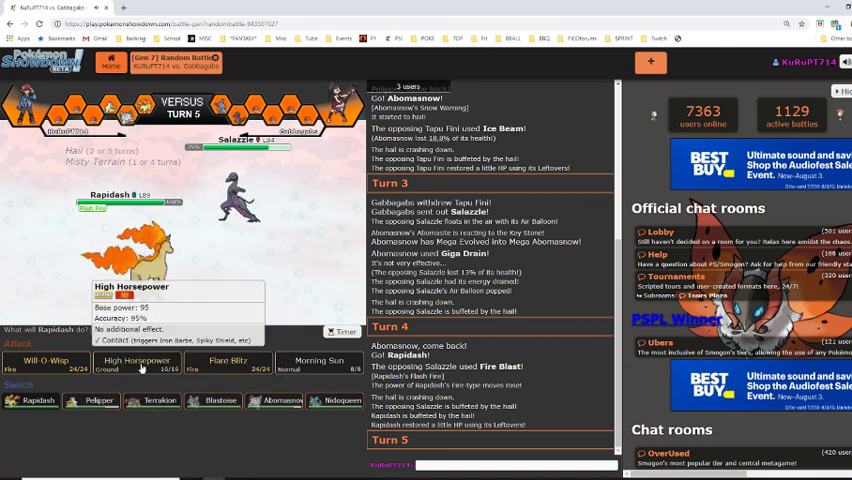
# Step: Attack with Rapidash's High Horsepower on turn 5, then burn Gyarados with Will-O-Wisp
pyautogui.click(136, 362)
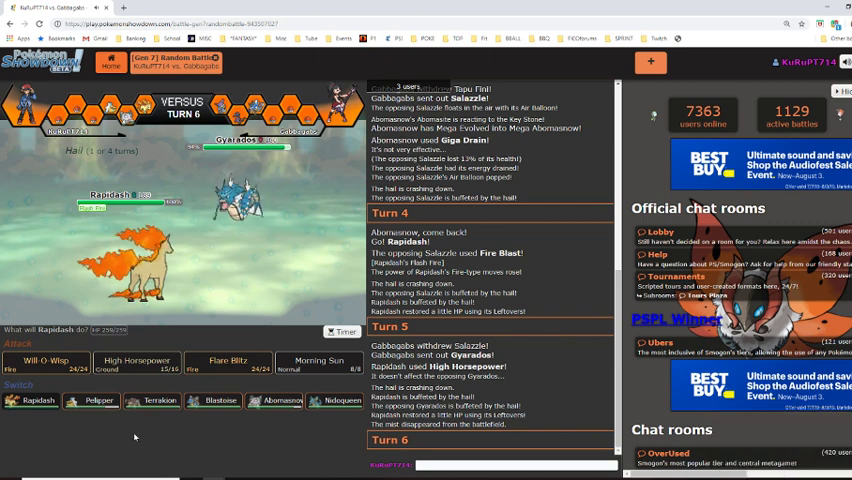
pyautogui.moveTo(45, 363)
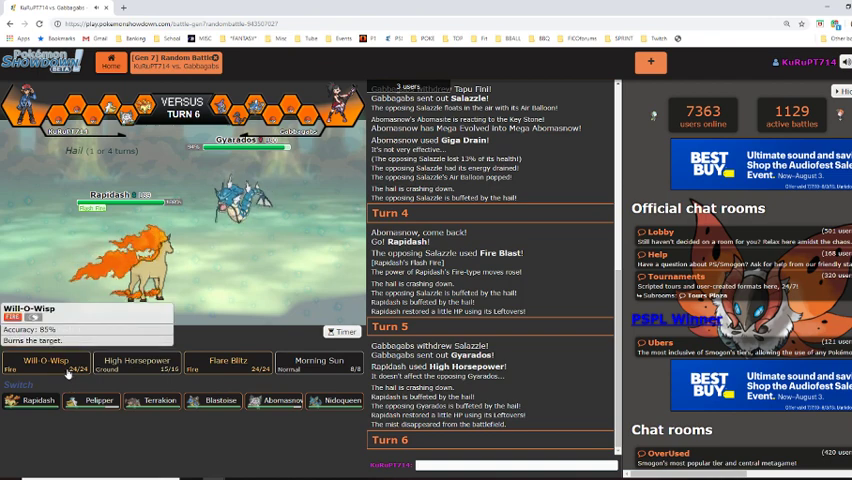
pyautogui.click(45, 363)
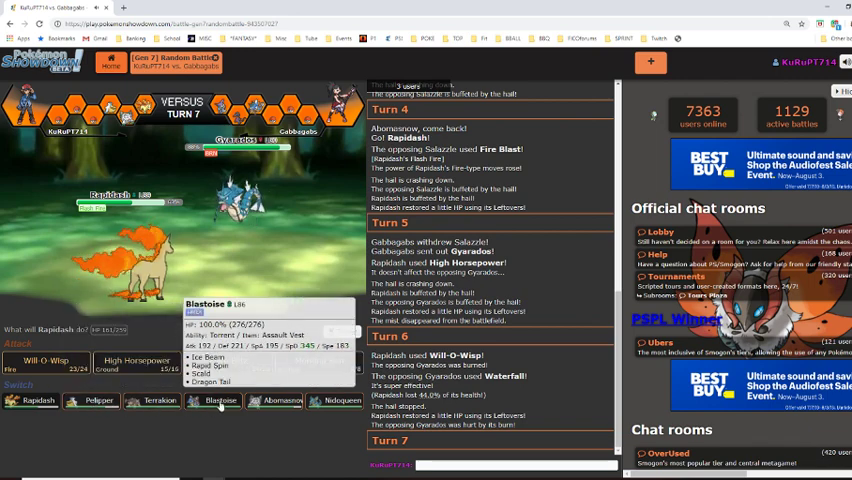
pyautogui.moveTo(275, 401)
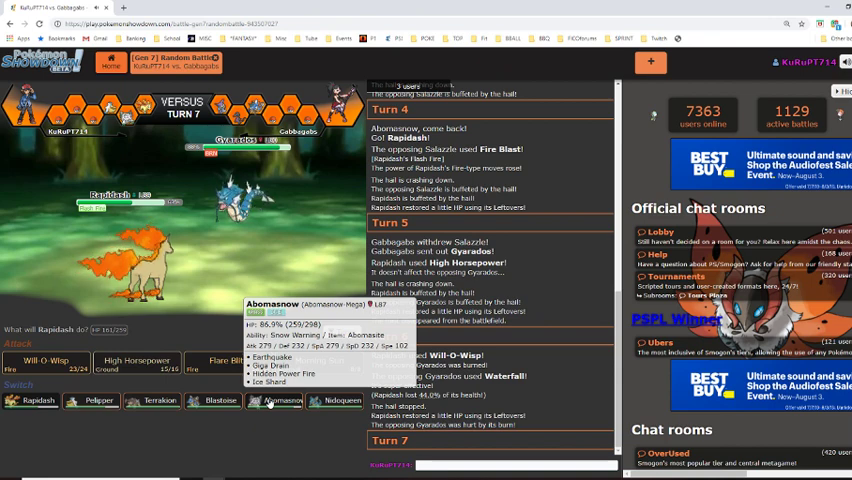
pyautogui.moveTo(92, 401)
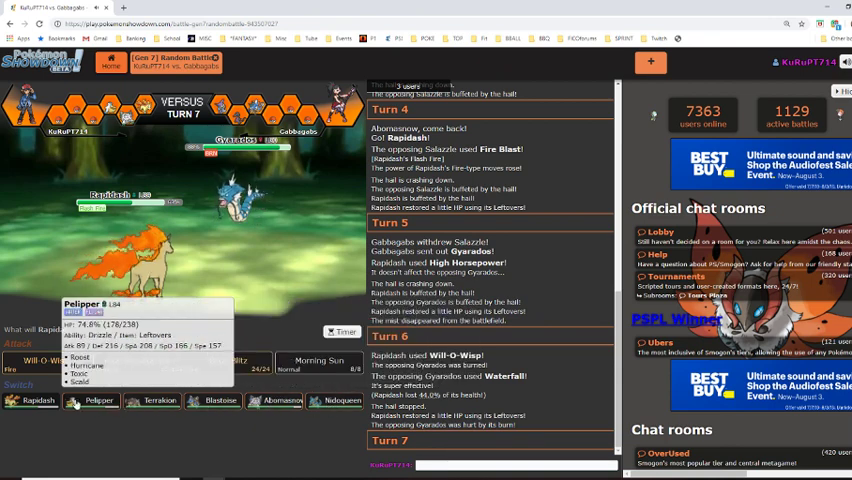
# Step: Bring Pelipper in for Rapidash, then hit Aromatisse with Hurricane on turn 8
pyautogui.click(92, 400)
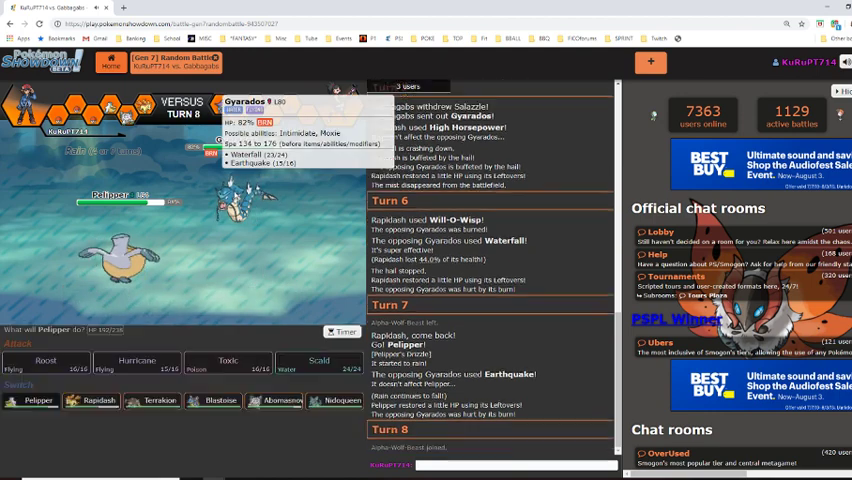
pyautogui.moveTo(270, 447)
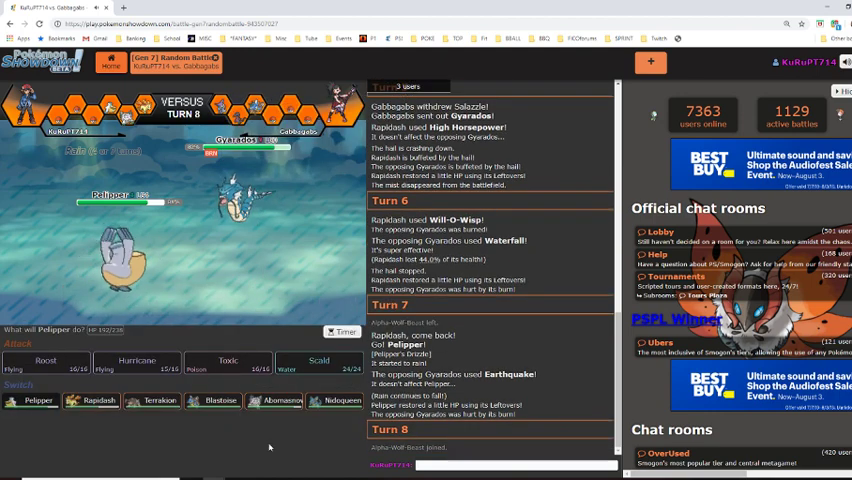
pyautogui.moveTo(136, 365)
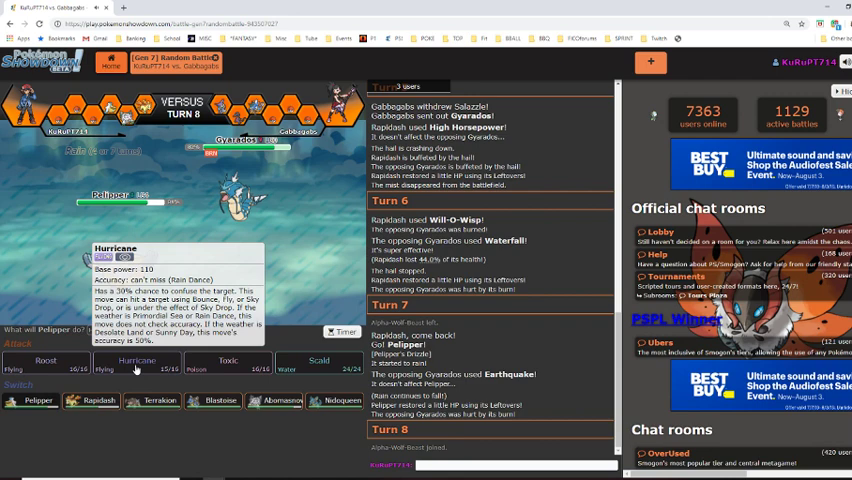
pyautogui.click(136, 361)
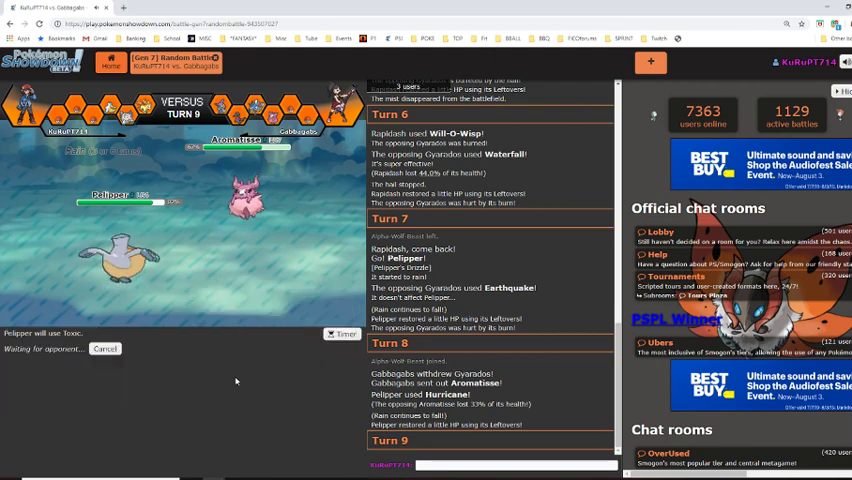
pyautogui.moveTo(277, 407)
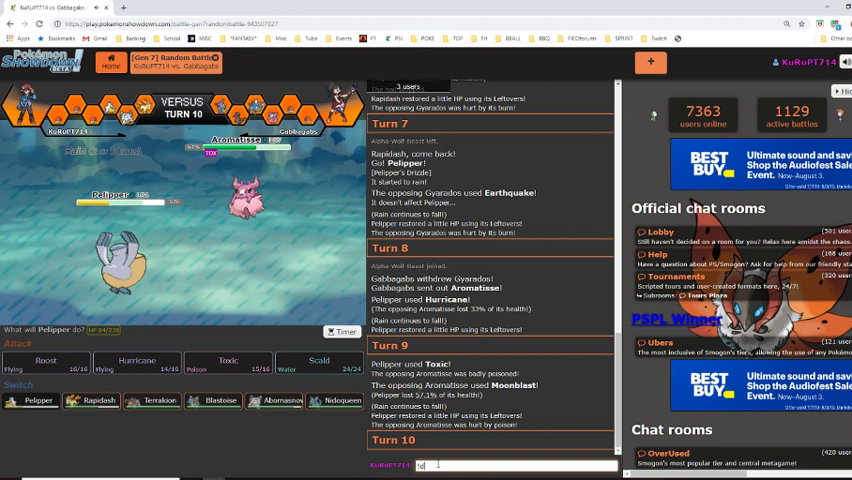
# Step: Type 'aromi' into the battle chat to start a /dt aromatisse lookup
pyautogui.write('aromi')
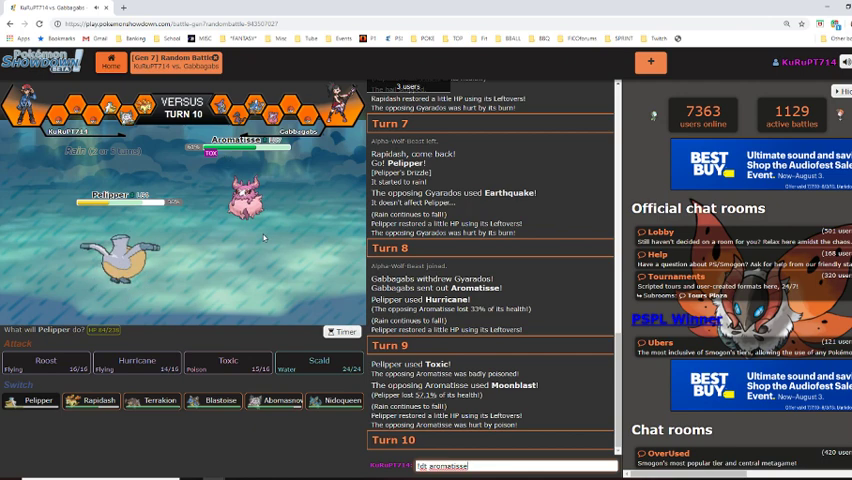
pyautogui.moveTo(240, 190)
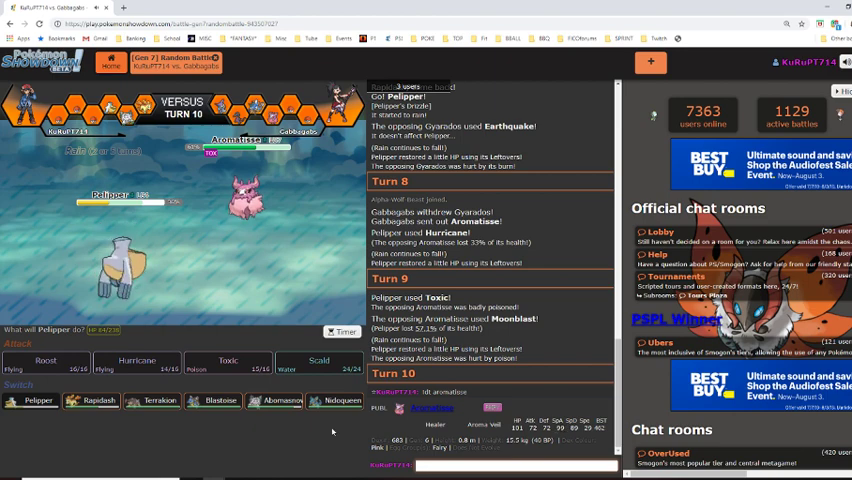
pyautogui.moveTo(290, 459)
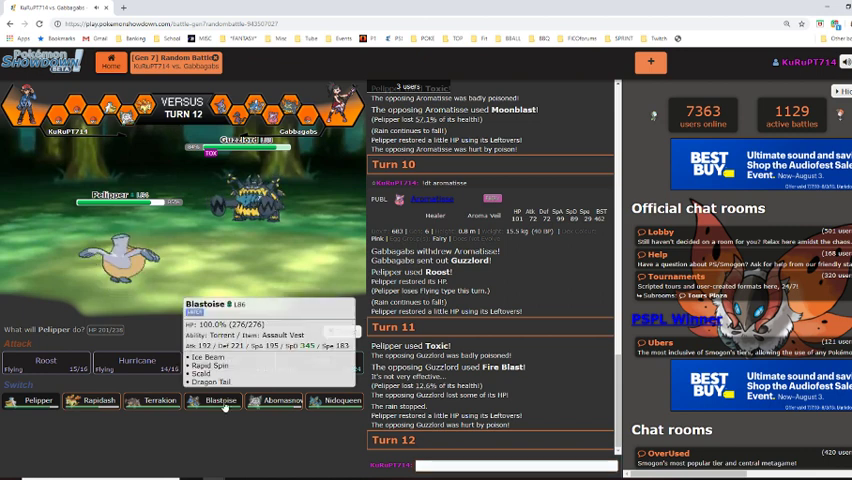
# Step: Switch Pelipper out for Blastoise against Guzzlord on turn 12
pyautogui.click(213, 400)
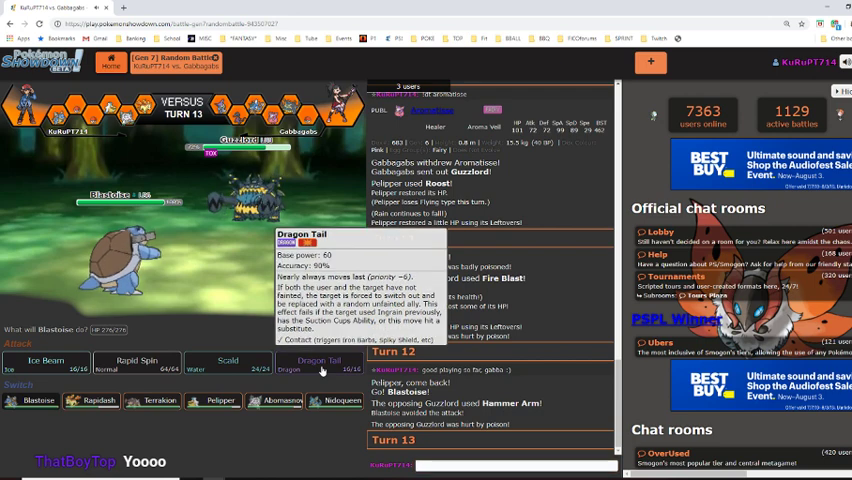
# Step: Use Blastoise's Dragon Tail to force Guzzlord out and drag in Salazzle
pyautogui.click(319, 362)
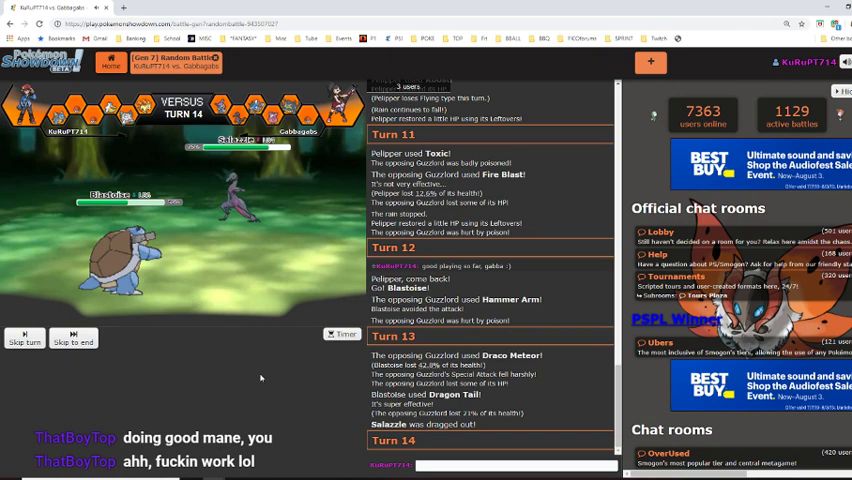
pyautogui.moveTo(227, 362)
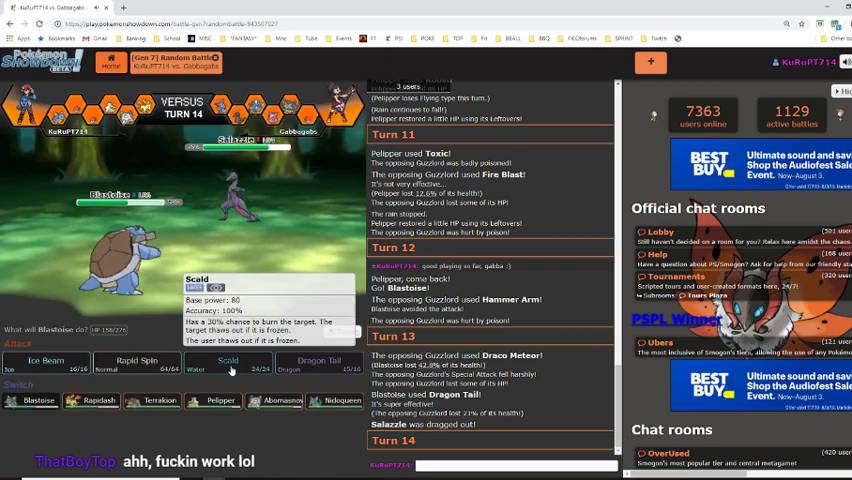
# Step: Knock out Salazzle with Blastoise's Scald on turn 14
pyautogui.click(227, 366)
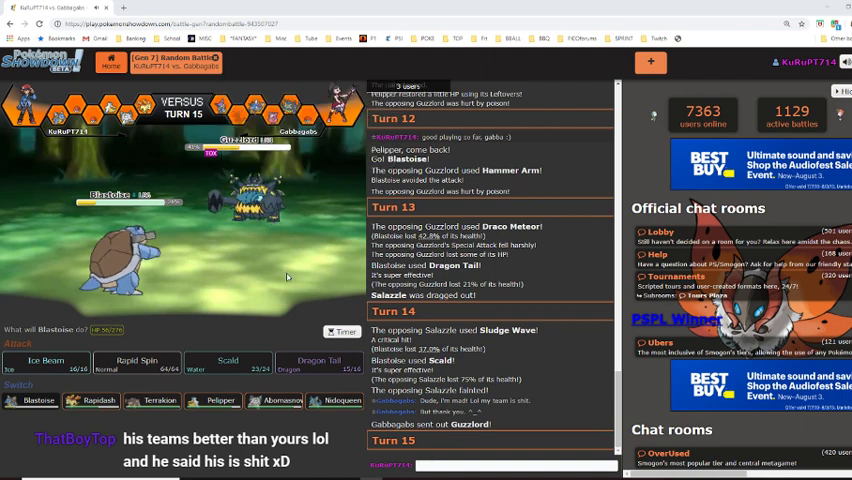
# Step: Swap Blastoise out for Nidoqueen against the poisoned Guzzlord on turn 15
pyautogui.click(336, 400)
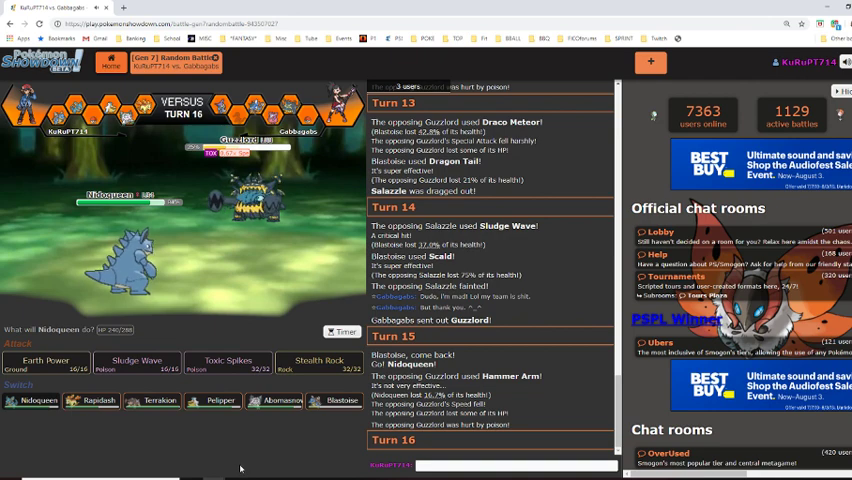
# Step: Choose Nidoqueen's Stealth Rock for turn 16 as Guzzlord withdraws for Avalugg
pyautogui.click(319, 363)
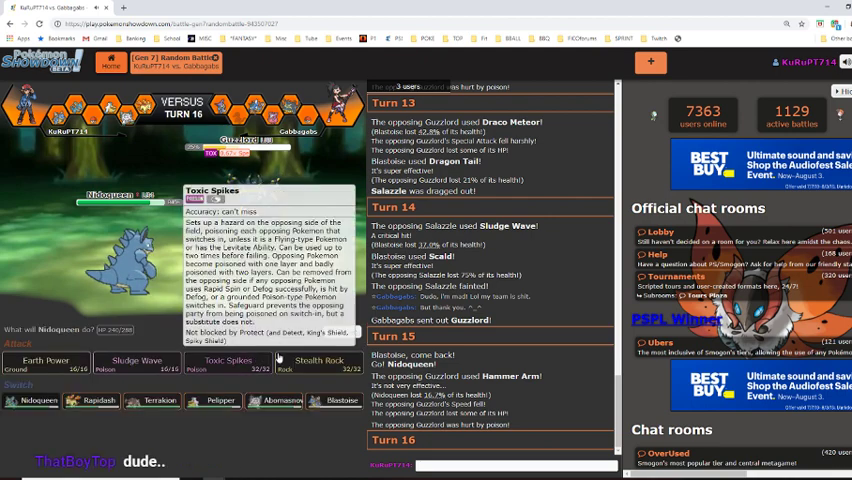
pyautogui.click(314, 360)
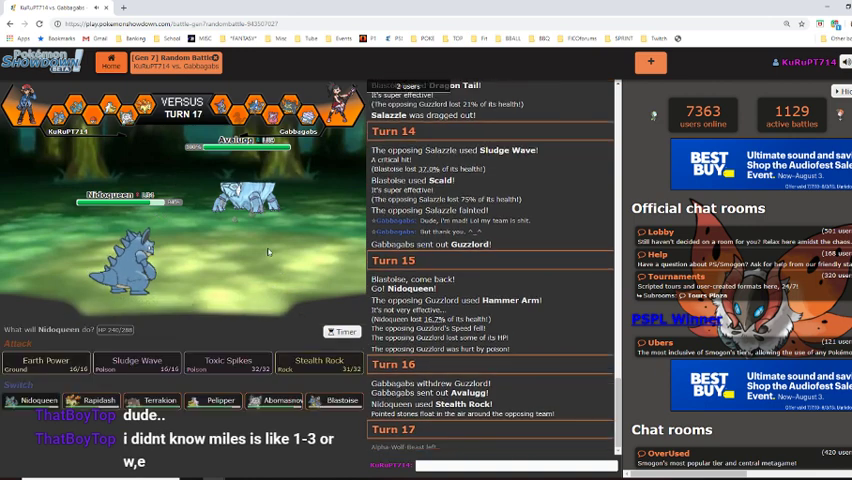
pyautogui.moveTo(45, 363)
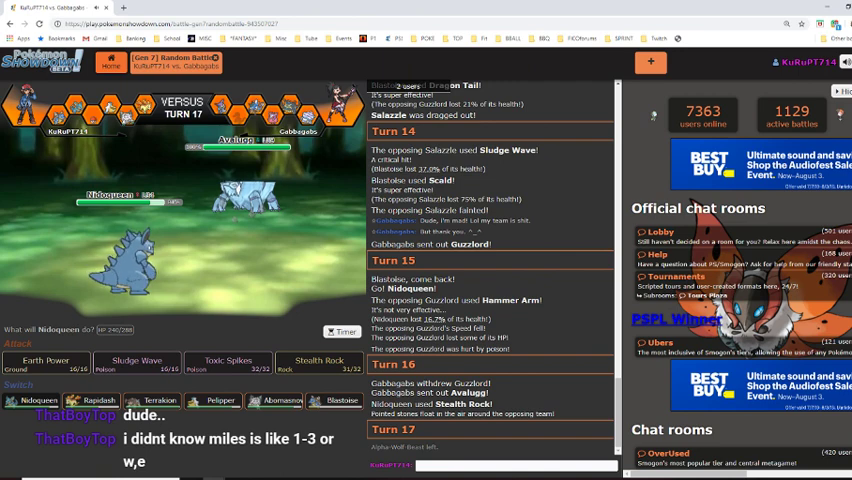
pyautogui.moveTo(228, 370)
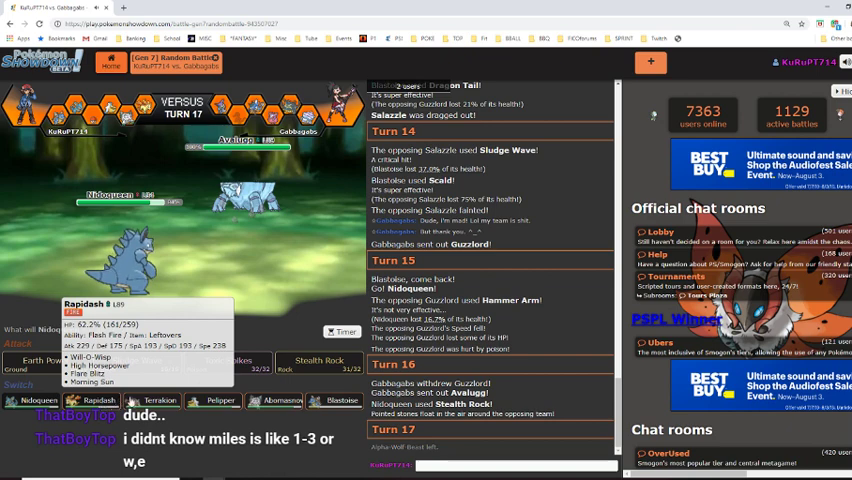
pyautogui.moveTo(213, 401)
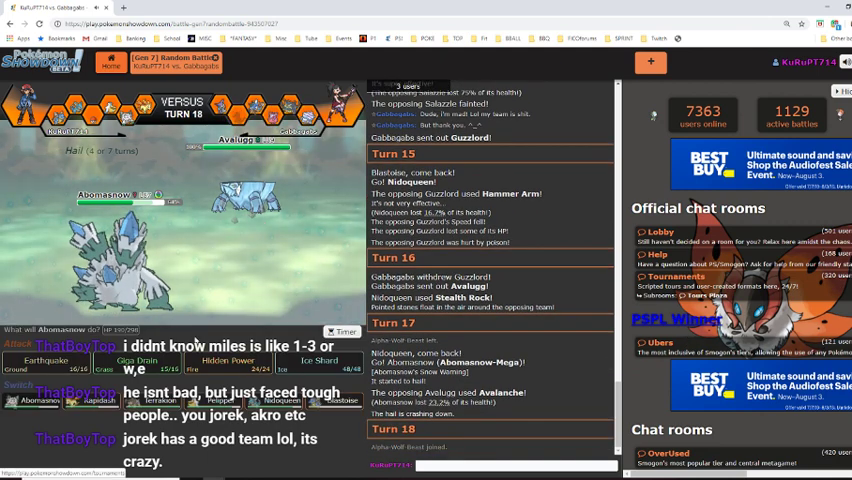
pyautogui.moveTo(318, 363)
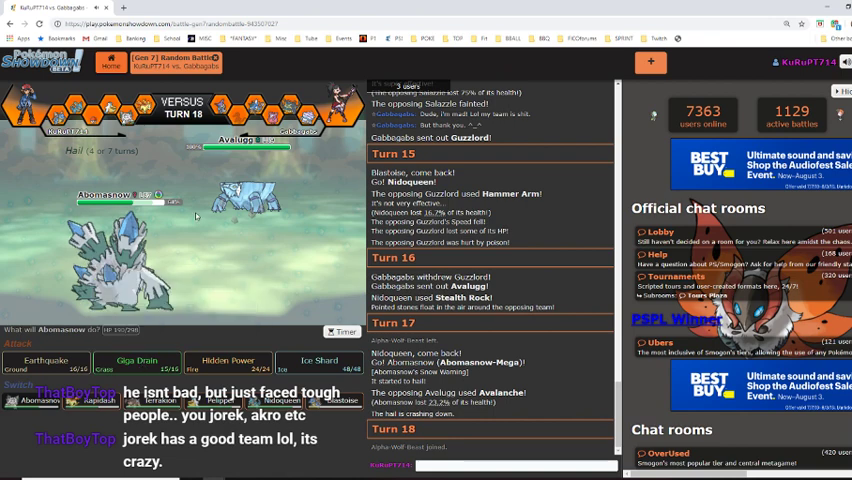
# Step: Drain the incoming Gyarados with Abomasnow's Giga Drain on turn 18
pyautogui.click(137, 362)
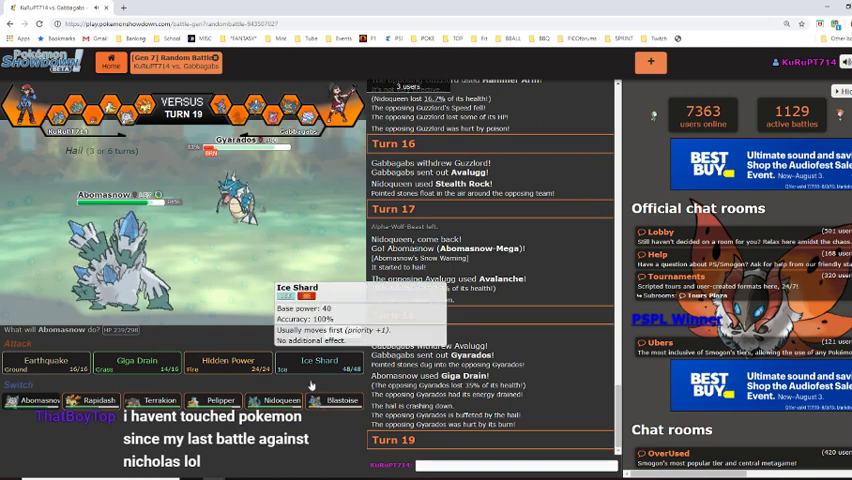
# Step: Use Abomasnow's Ice Shard on turn 19 to knock out Gyarados
pyautogui.click(318, 362)
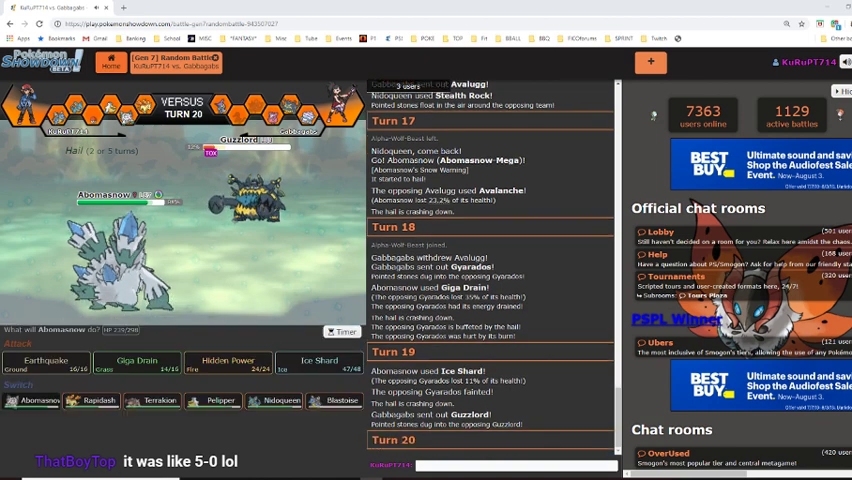
pyautogui.moveTo(316, 365)
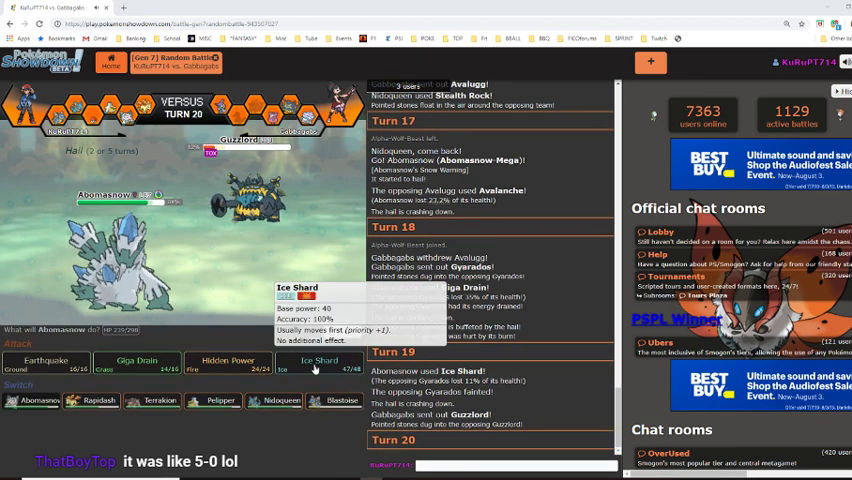
# Step: Use Ice Shard on turn 20 to knock out the poisoned Guzzlord
pyautogui.click(314, 362)
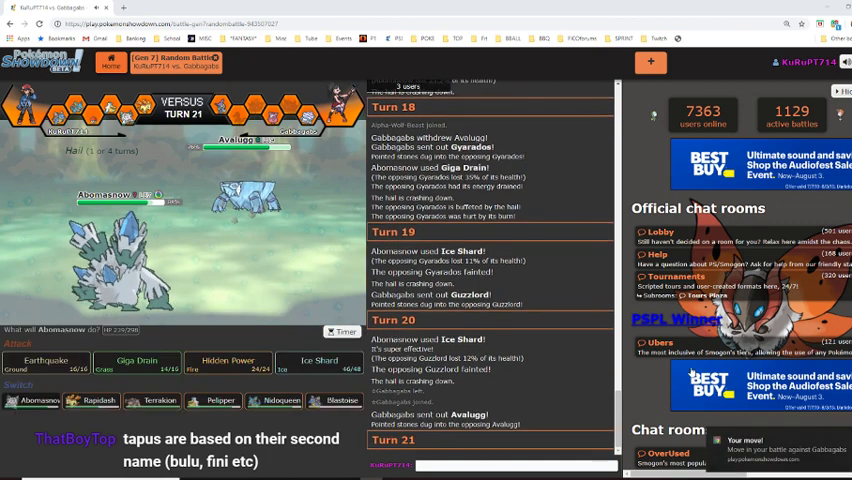
pyautogui.moveTo(135, 365)
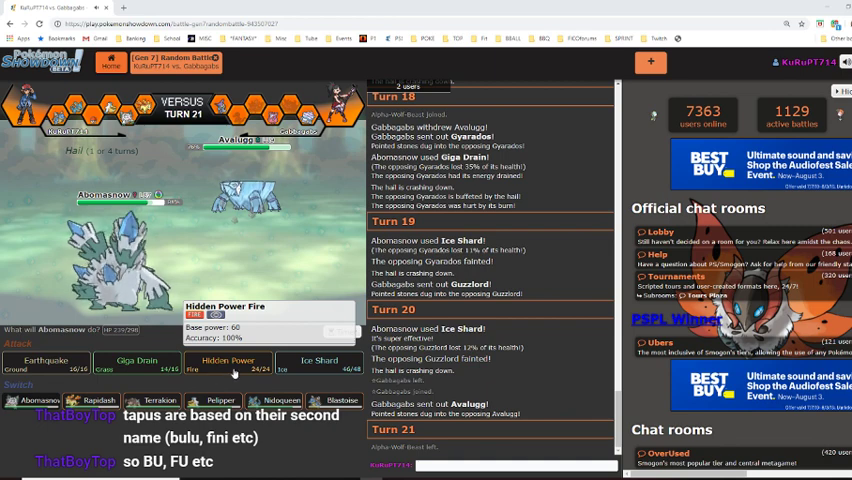
pyautogui.moveTo(136, 364)
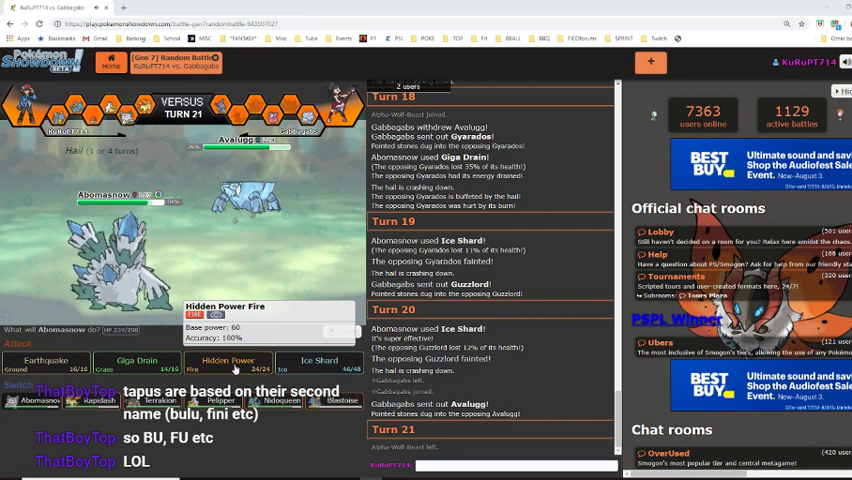
# Step: Use Hidden Power Fire on Avalugg for turn 21
pyautogui.click(227, 364)
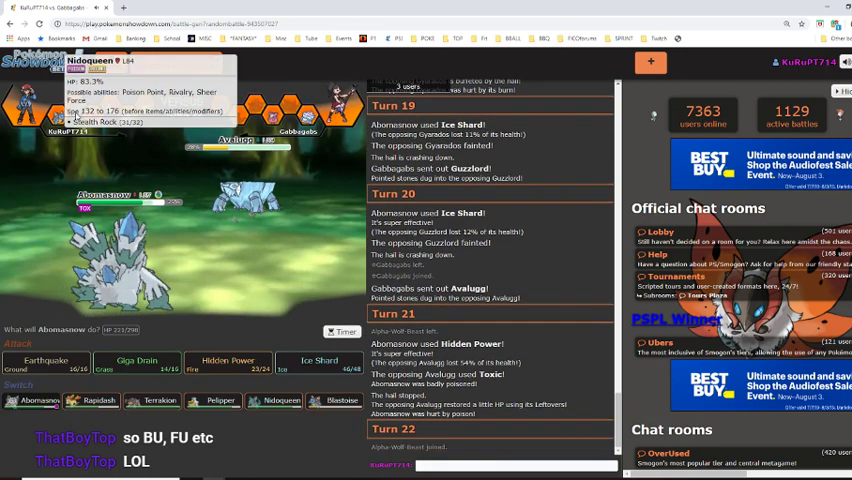
pyautogui.moveTo(227, 364)
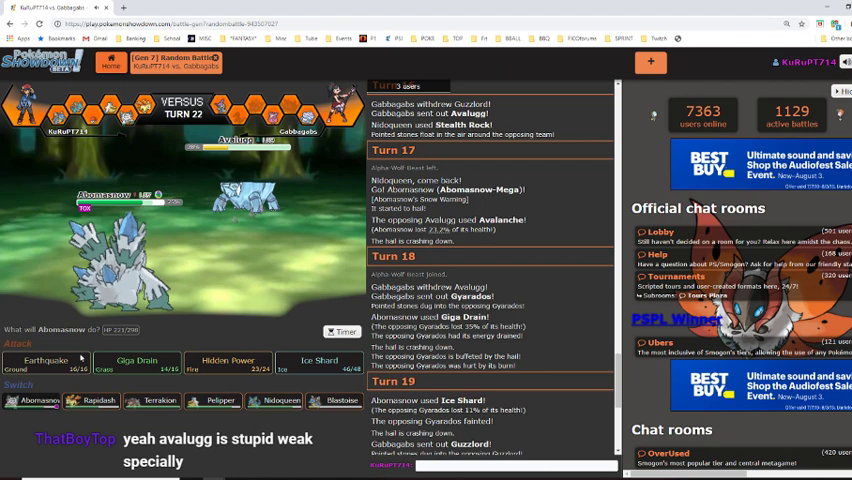
# Step: Finish off Avalugg with Hidden Power Fire on turn 22
pyautogui.click(228, 364)
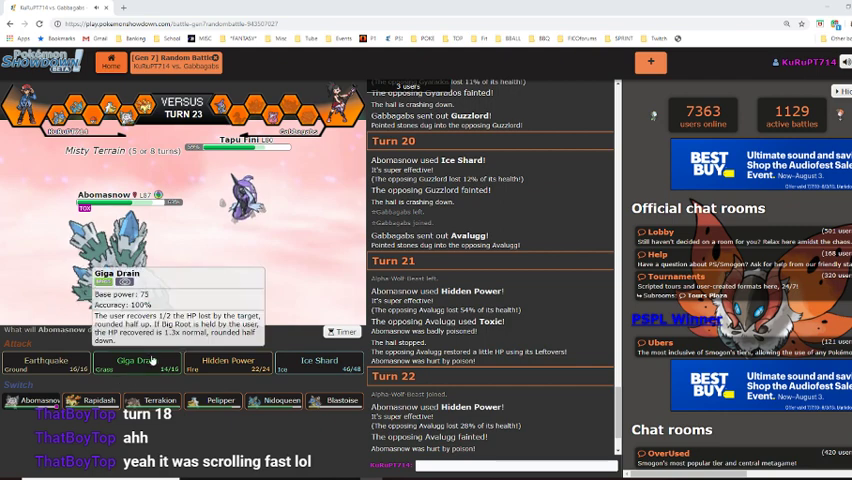
# Step: Use Giga Drain against Tapu Fini on turn 23, then again on turn 25
pyautogui.click(137, 361)
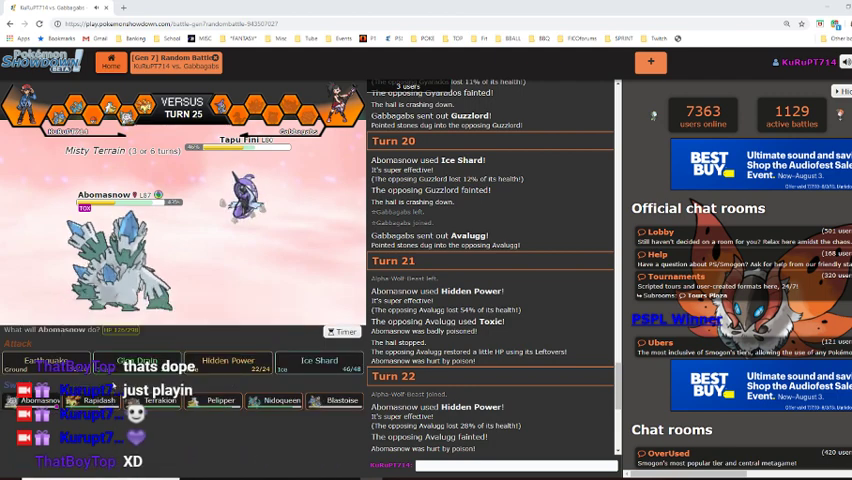
pyautogui.click(140, 363)
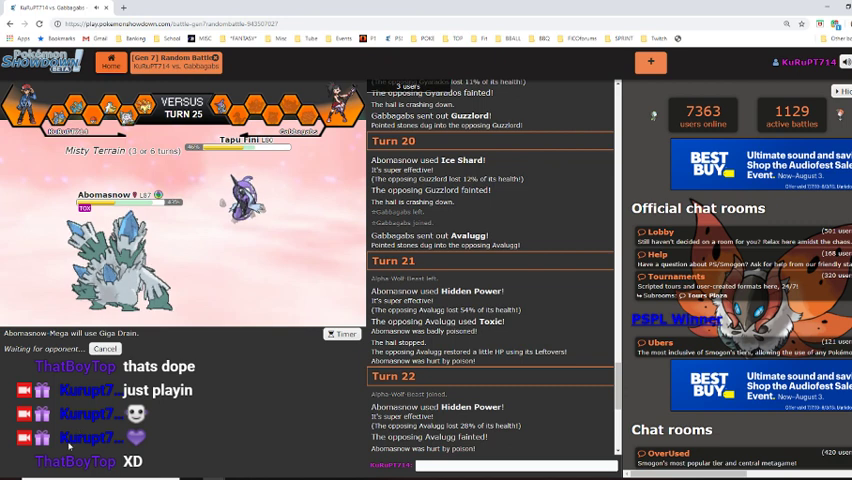